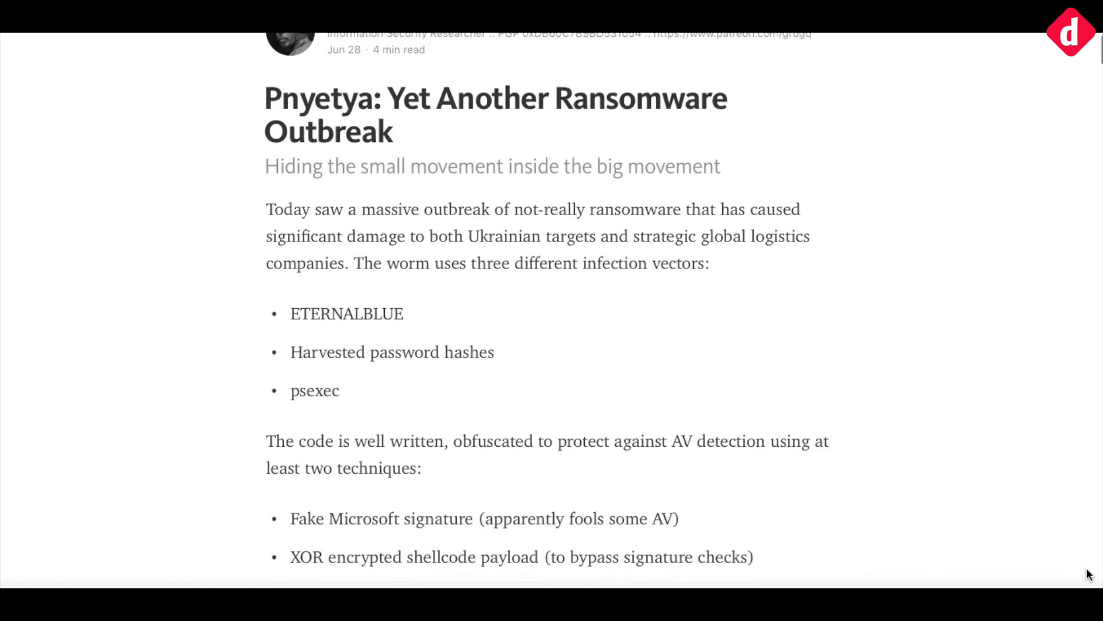
Scroll down the Pnyetya article from its opening to the ransom-screen photo
{"action": "scroll", "scroll_direction": "down", "scroll_amount": 3}
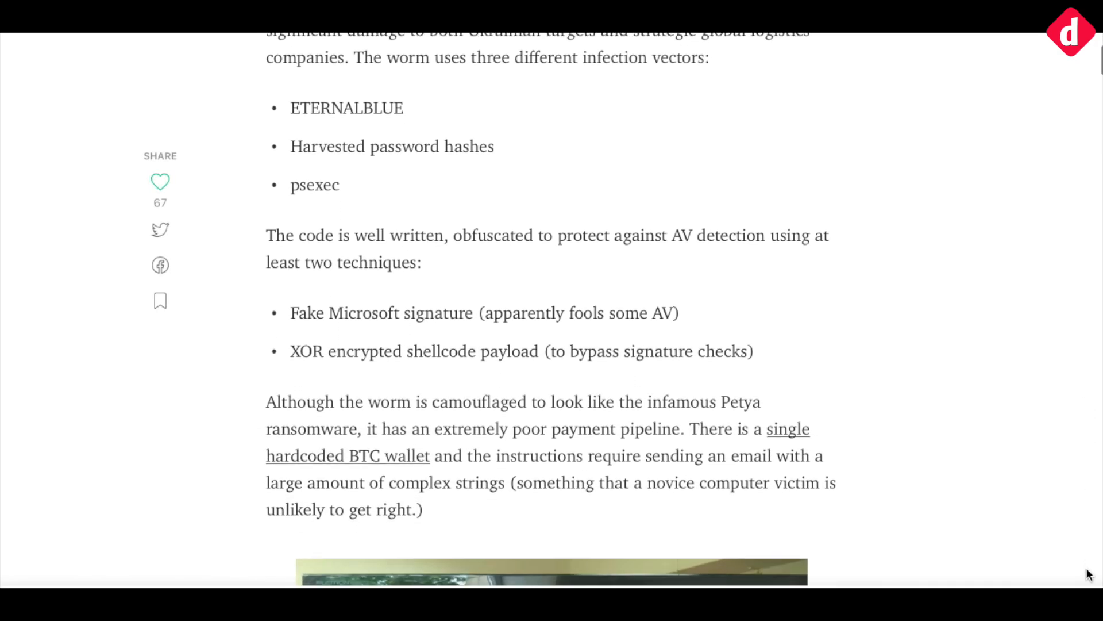
{"action": "scroll", "scroll_direction": "down", "scroll_amount": 3}
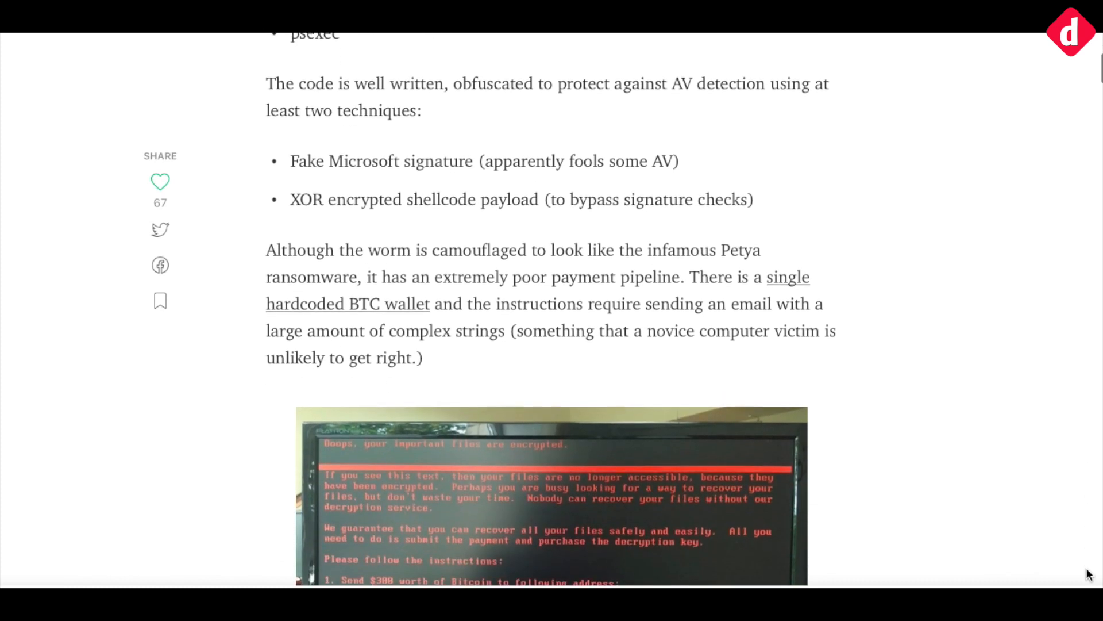
{"action": "scroll", "scroll_direction": "down", "scroll_amount": 3}
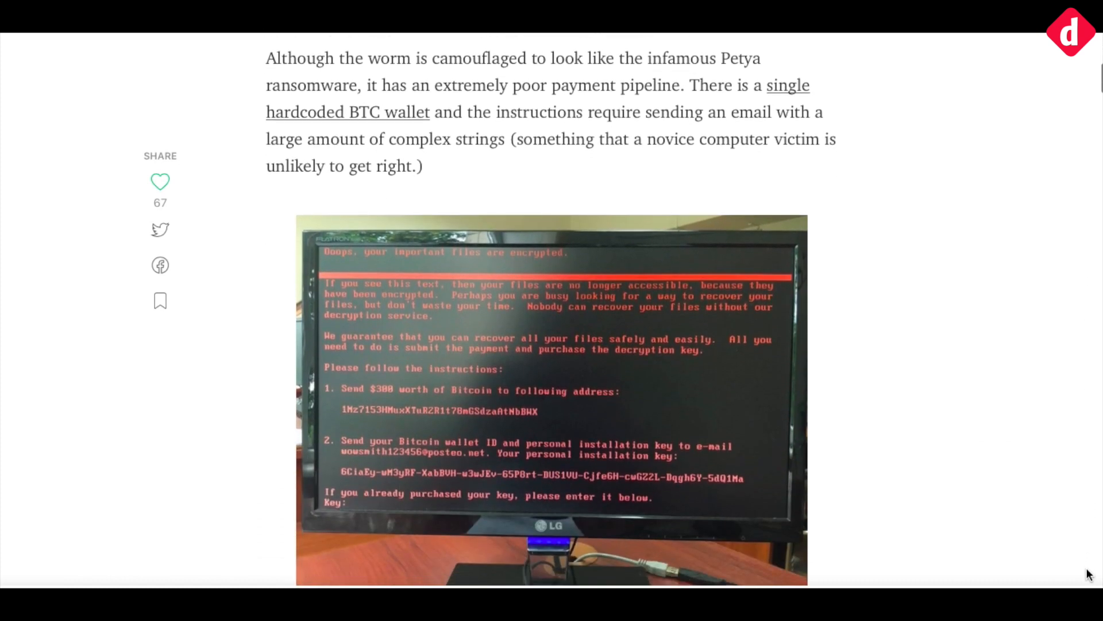
{"action": "scroll", "scroll_direction": "down", "scroll_amount": 3}
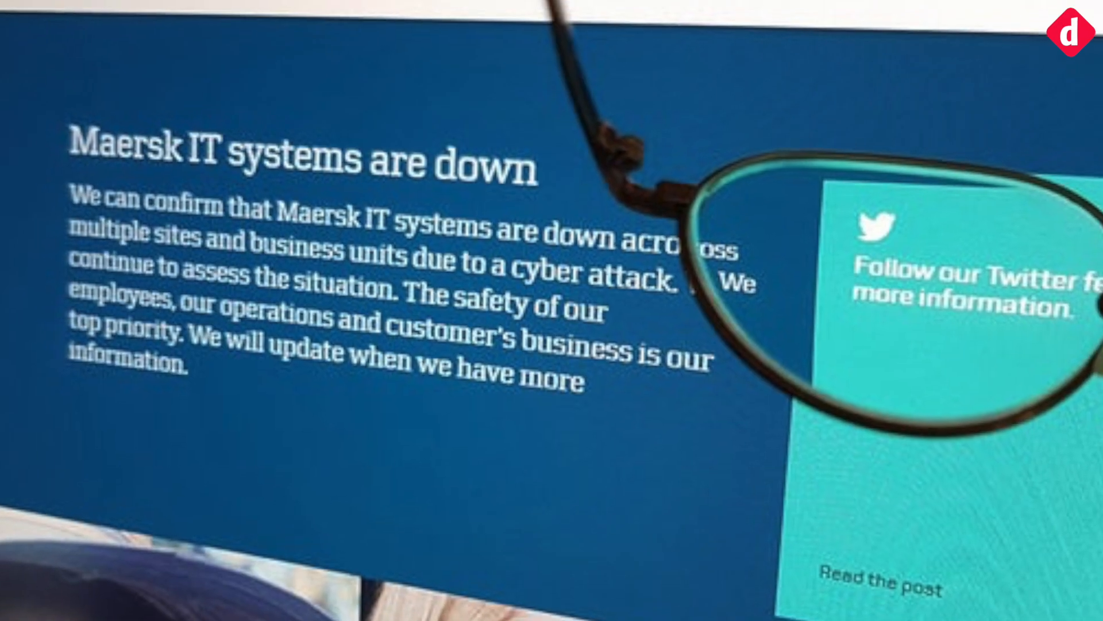
Scroll back up before cutting to the Windows folder with the notepad.exe copy
{"action": "scroll", "scroll_direction": "up", "scroll_amount": 3}
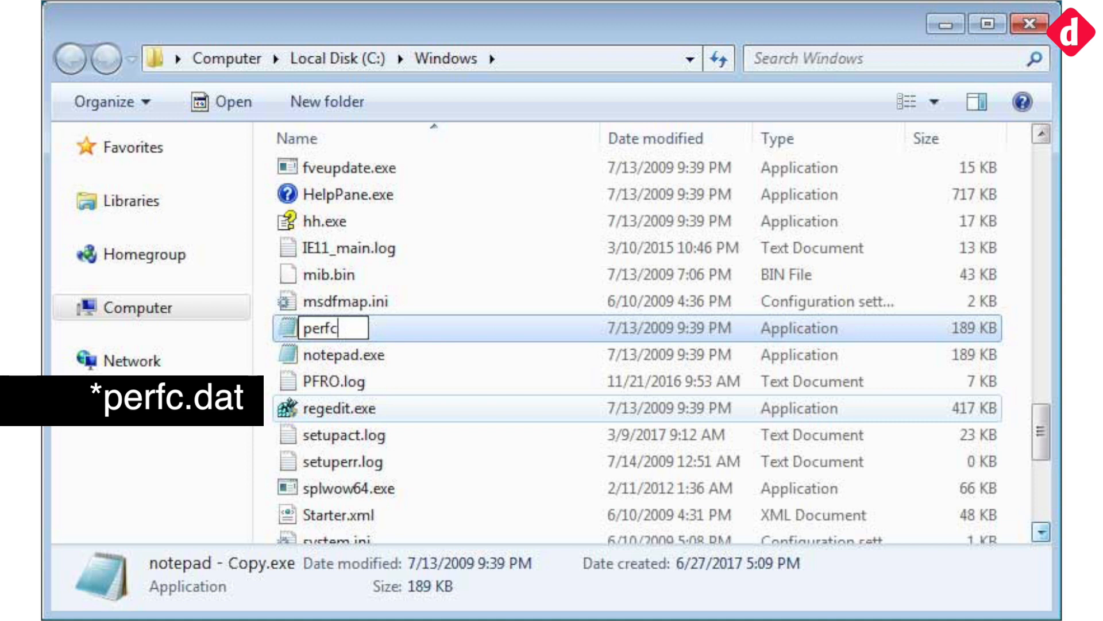
Show the Properties of the renamed perfc file in C:\Windows
{"action": "right_click", "coordinate": [386, 262]}
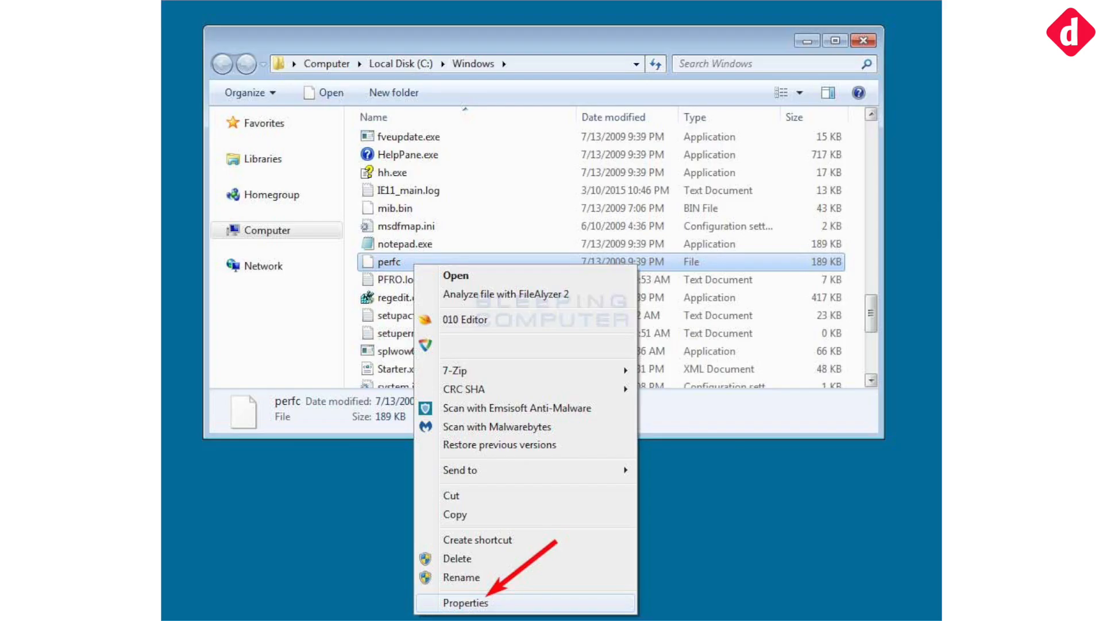
{"action": "left_click", "coordinate": [464, 603]}
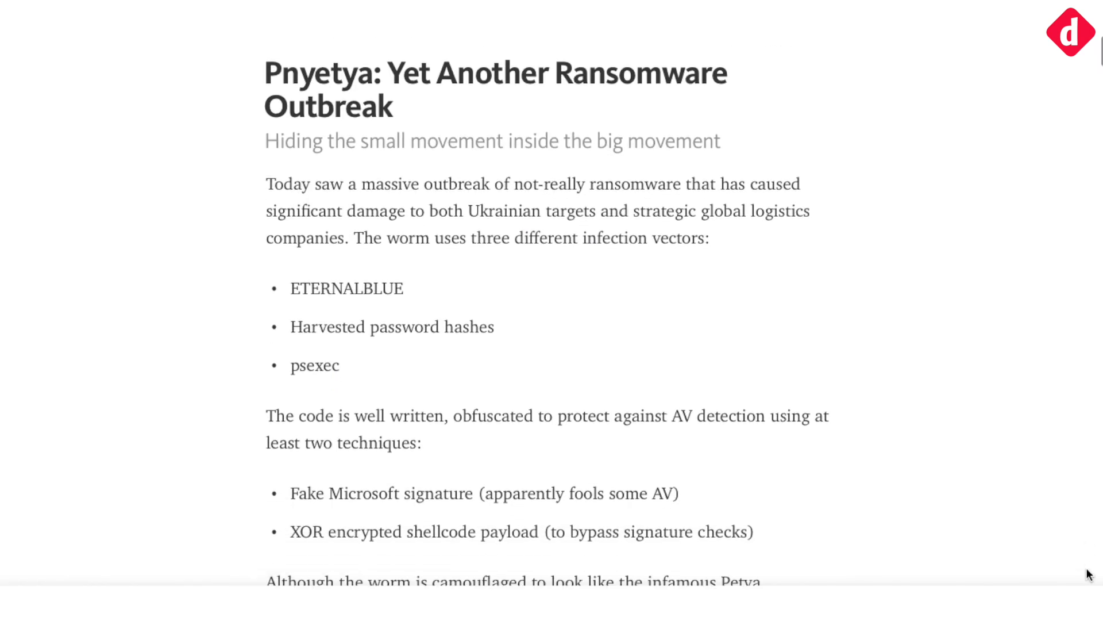
Scroll past the bullet lists until the ransom-screen photo is fully in view
{"action": "scroll", "scroll_direction": "down", "scroll_amount": 3}
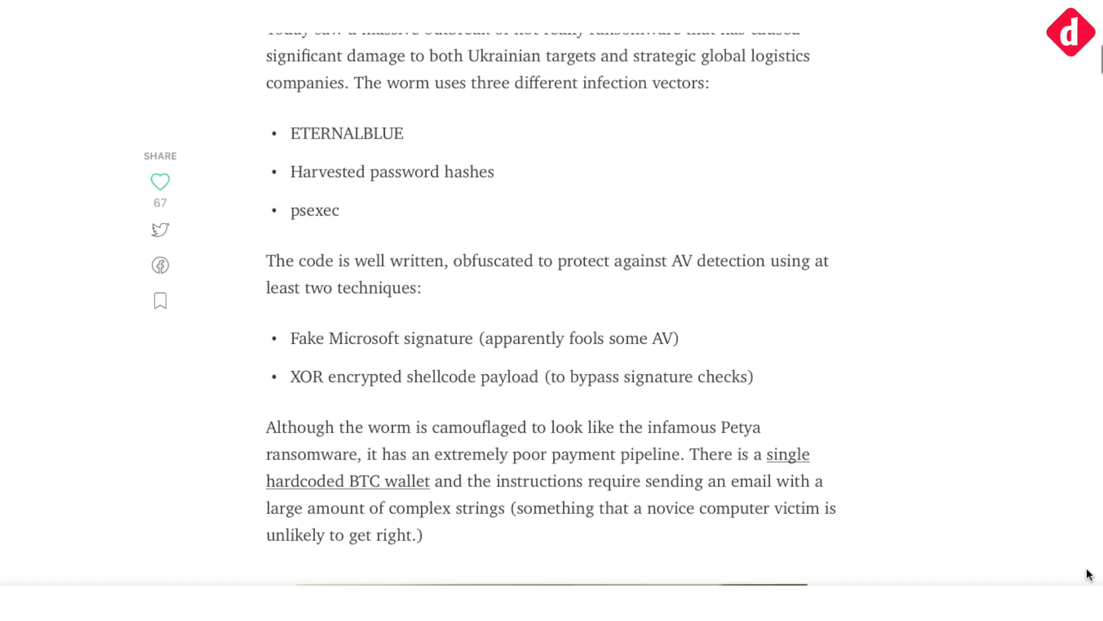
{"action": "scroll", "scroll_direction": "down", "scroll_amount": 3}
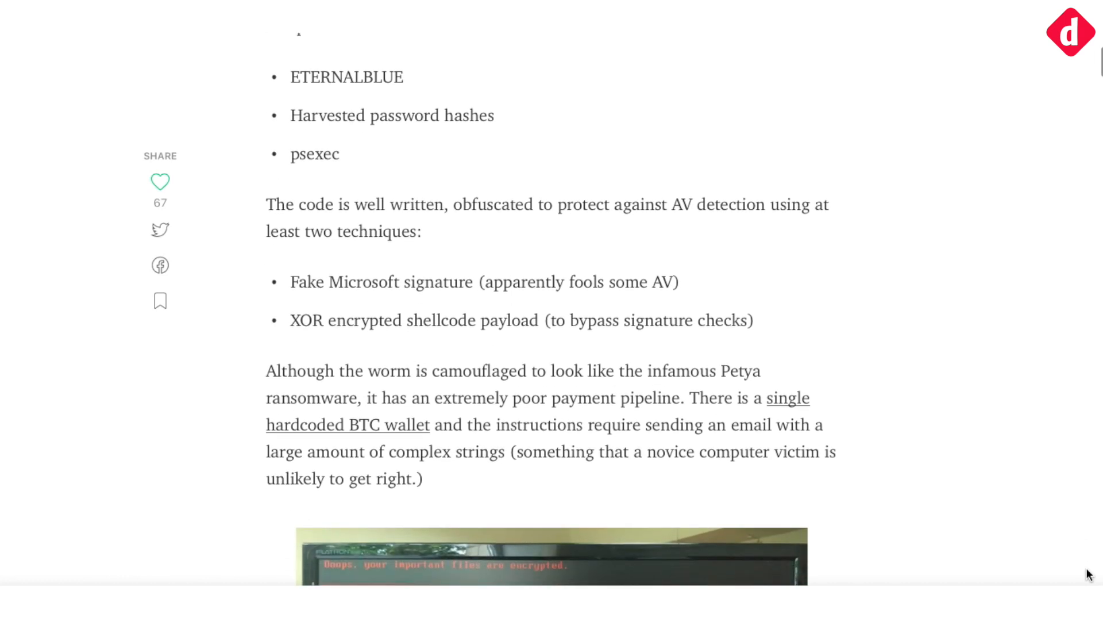
{"action": "scroll", "scroll_direction": "down", "scroll_amount": 3}
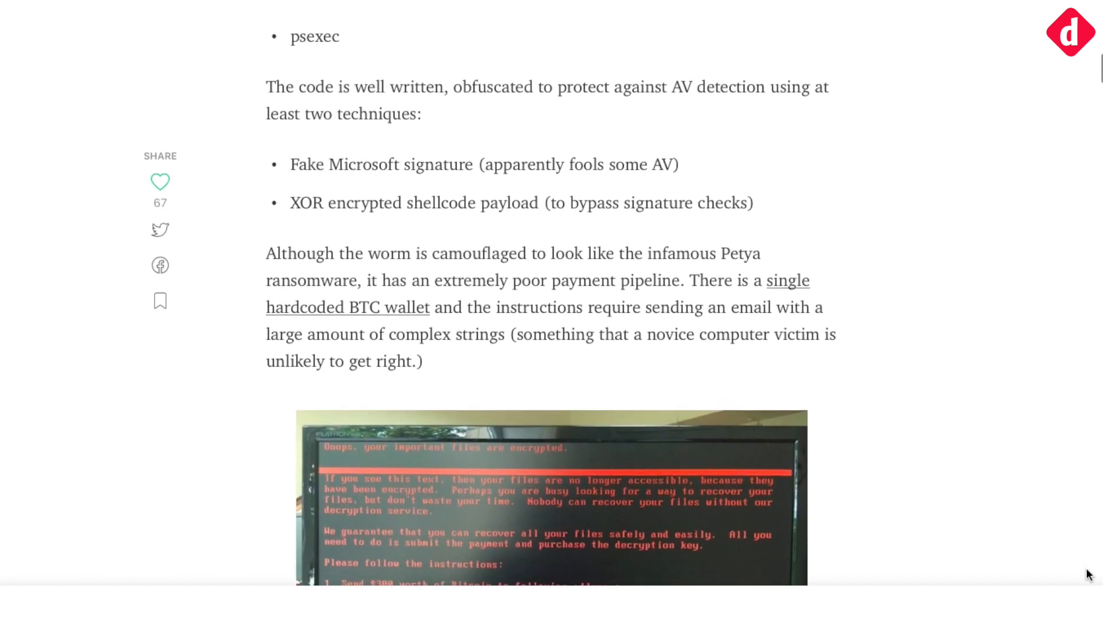
{"action": "scroll", "scroll_direction": "down", "scroll_amount": 3}
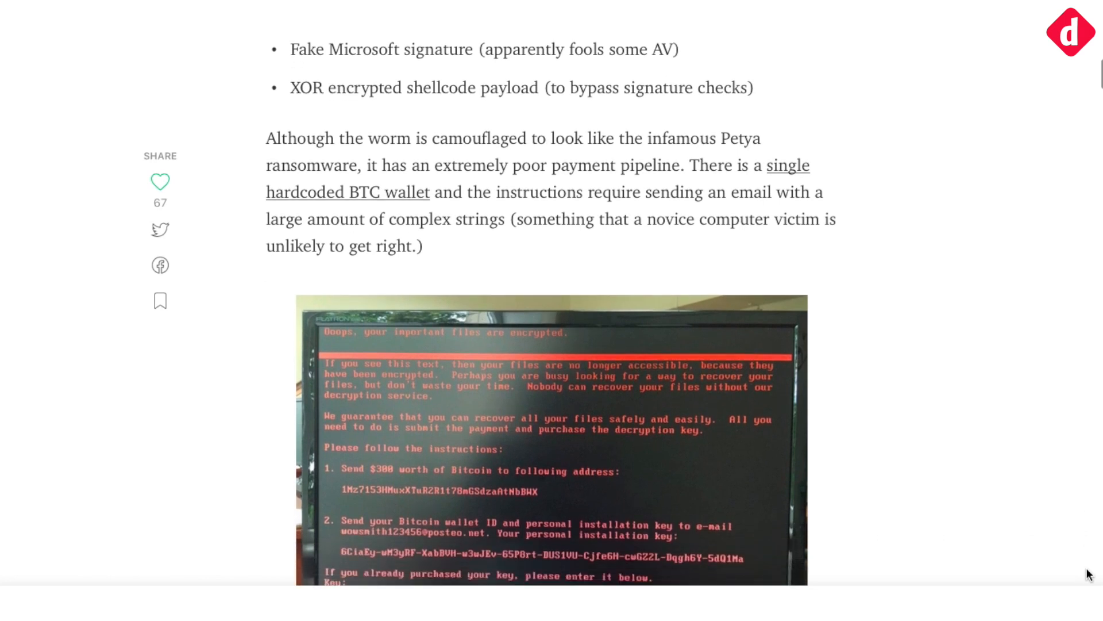
{"action": "scroll", "scroll_direction": "down", "scroll_amount": 3}
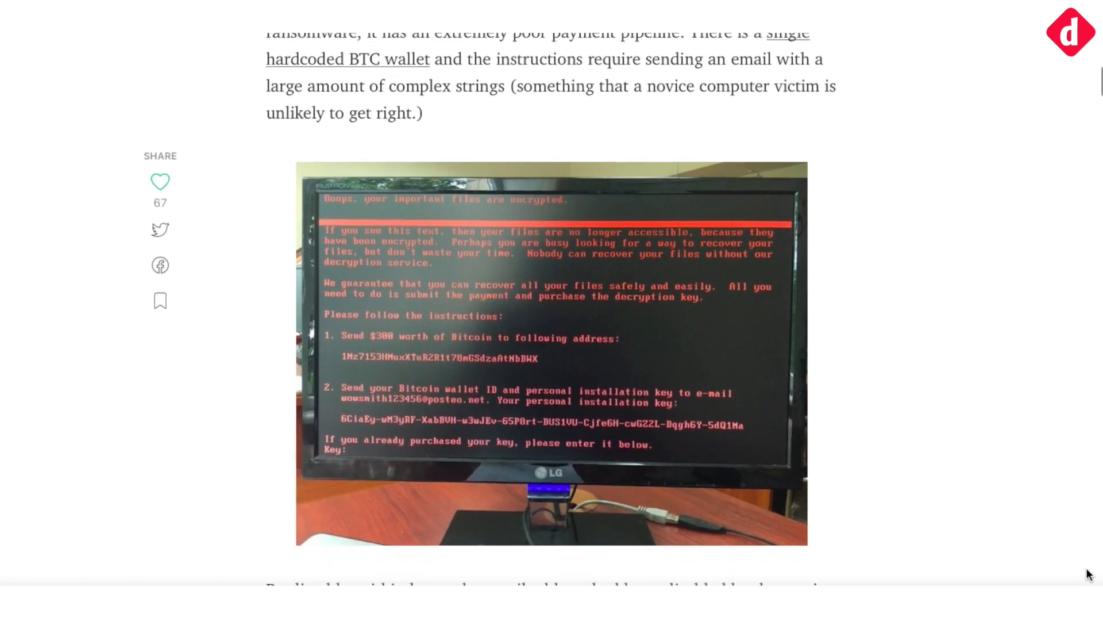